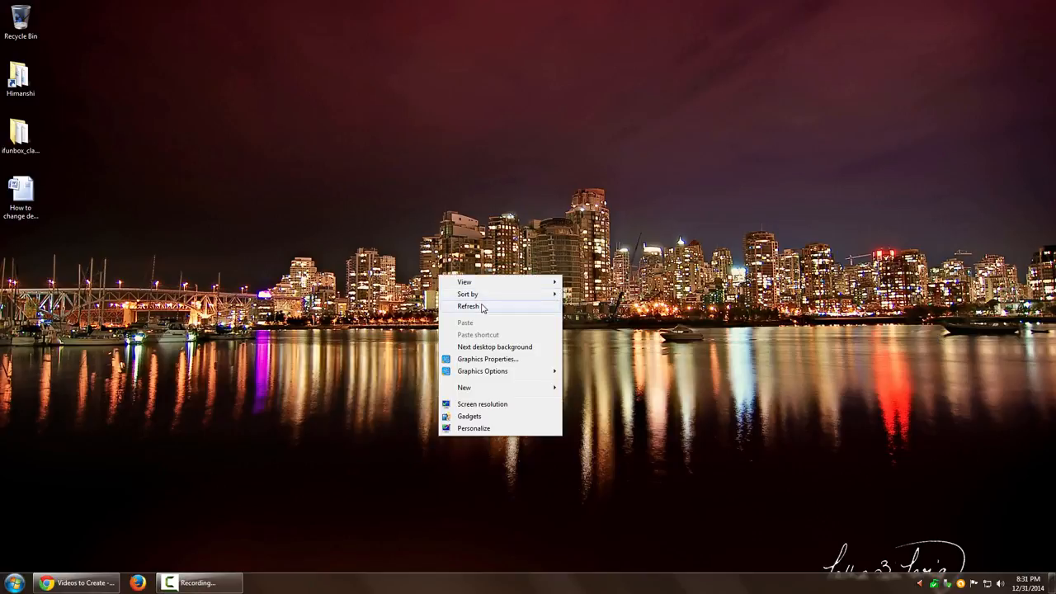
Refresh the desktop and launch Credential Manager via Run with 'control keymgr.dll'
left_click(467, 305)
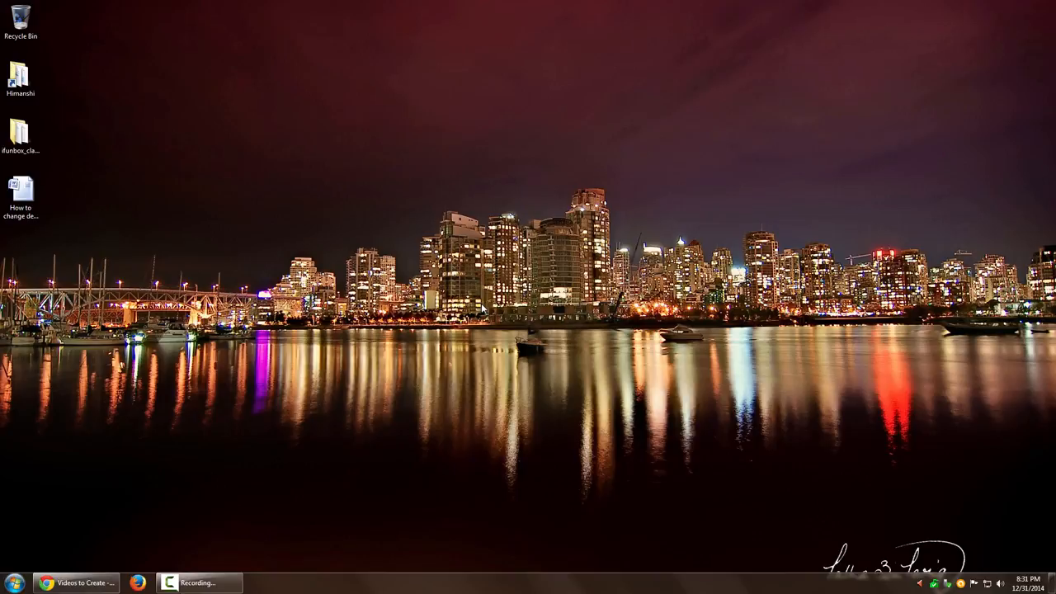
left_click(13, 580)
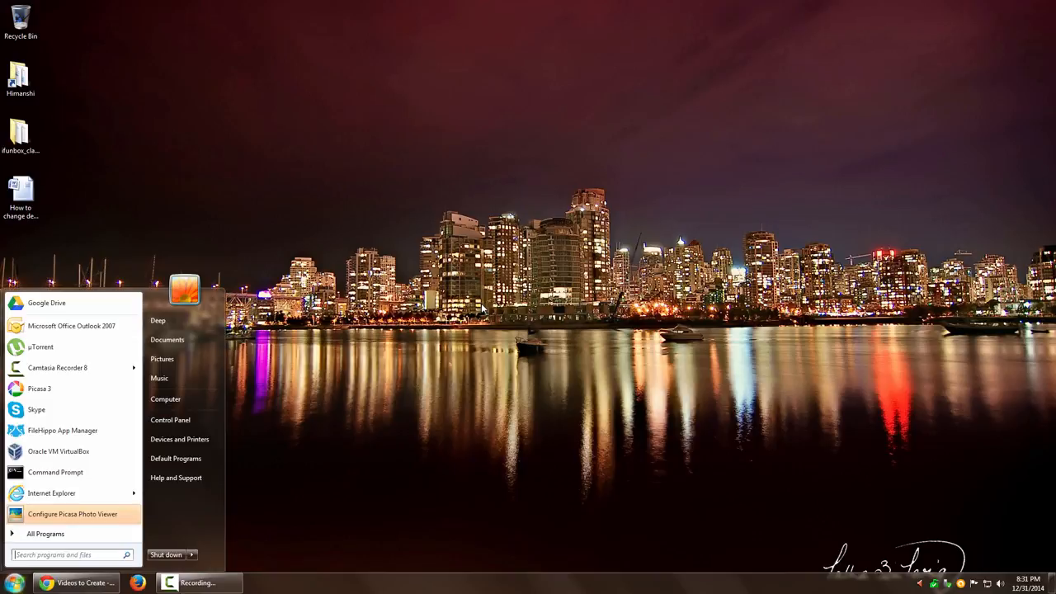
type("run")
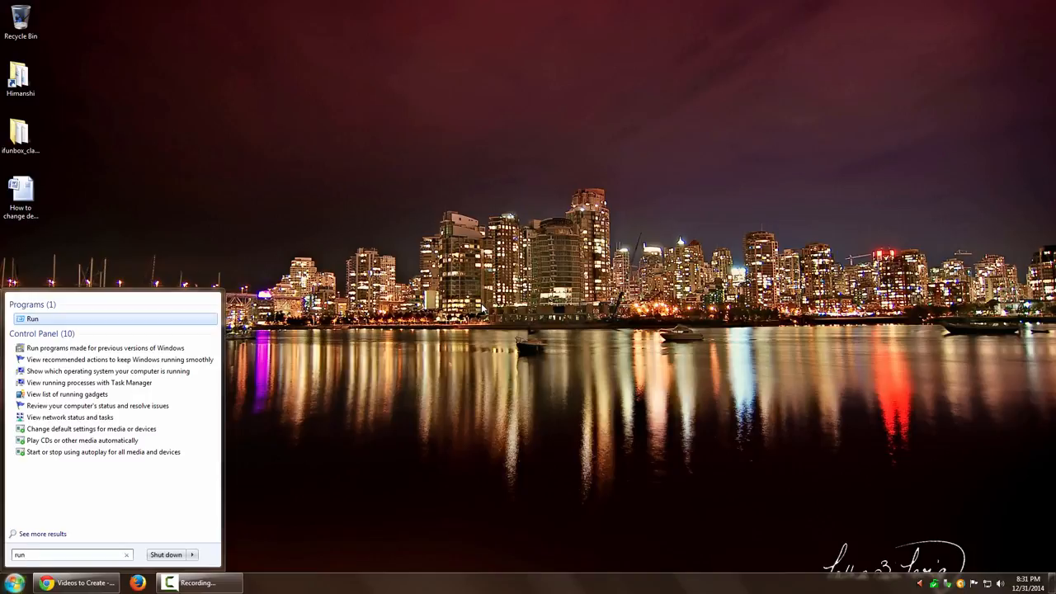
left_click(31, 318)
type("control keymgr.dll")
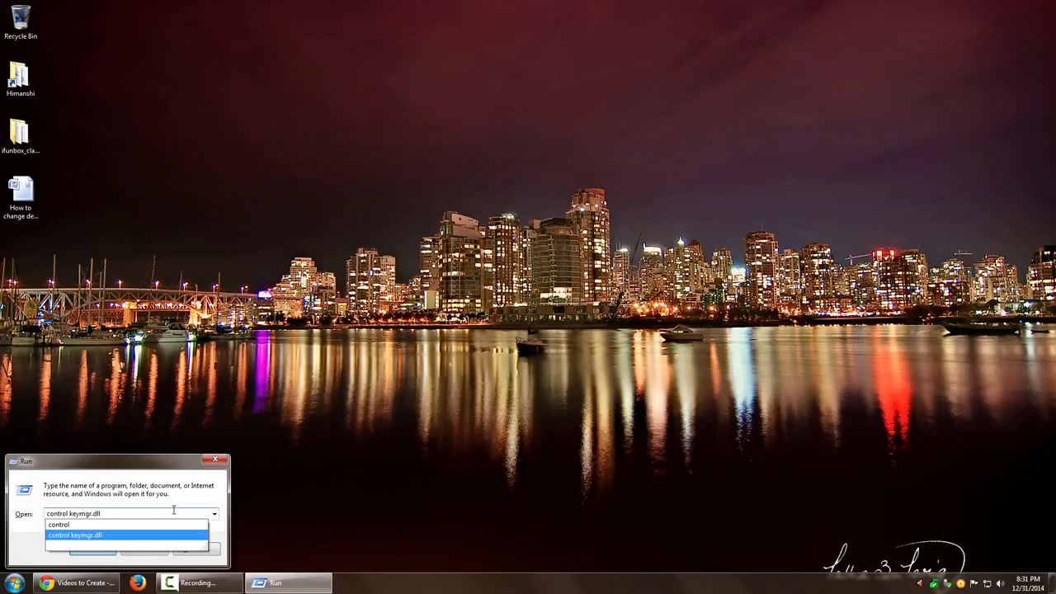
key("Enter")
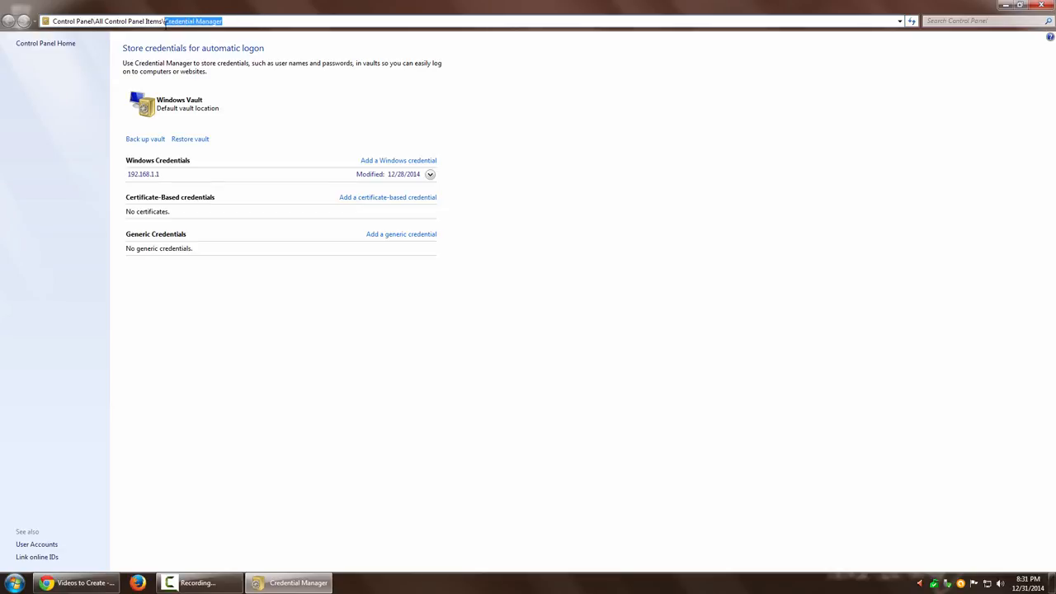
mouse_move(254, 97)
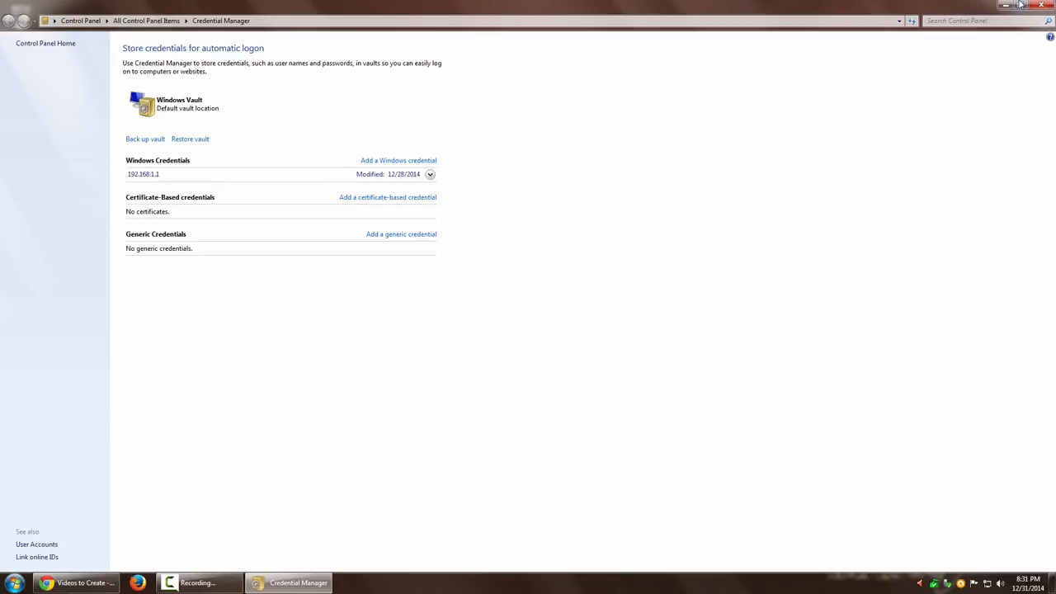
left_click(1046, 6)
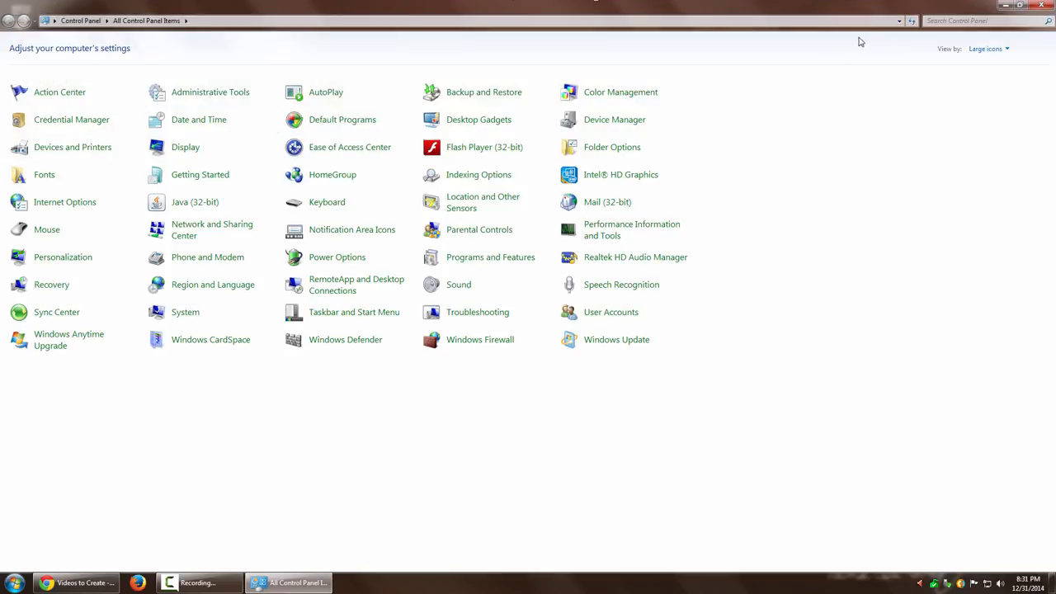
left_click(976, 20)
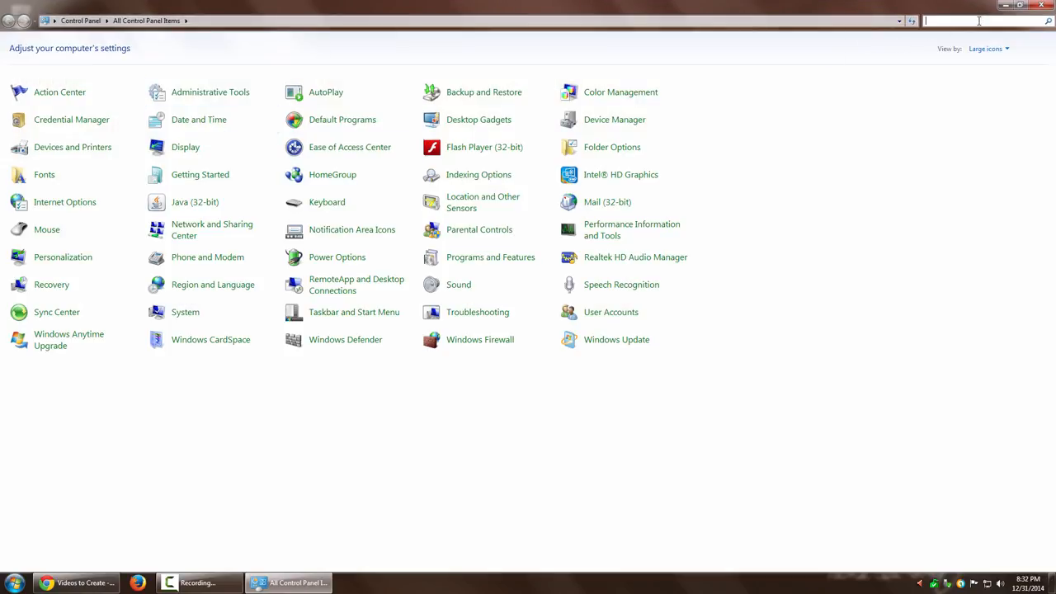
left_click(71, 119)
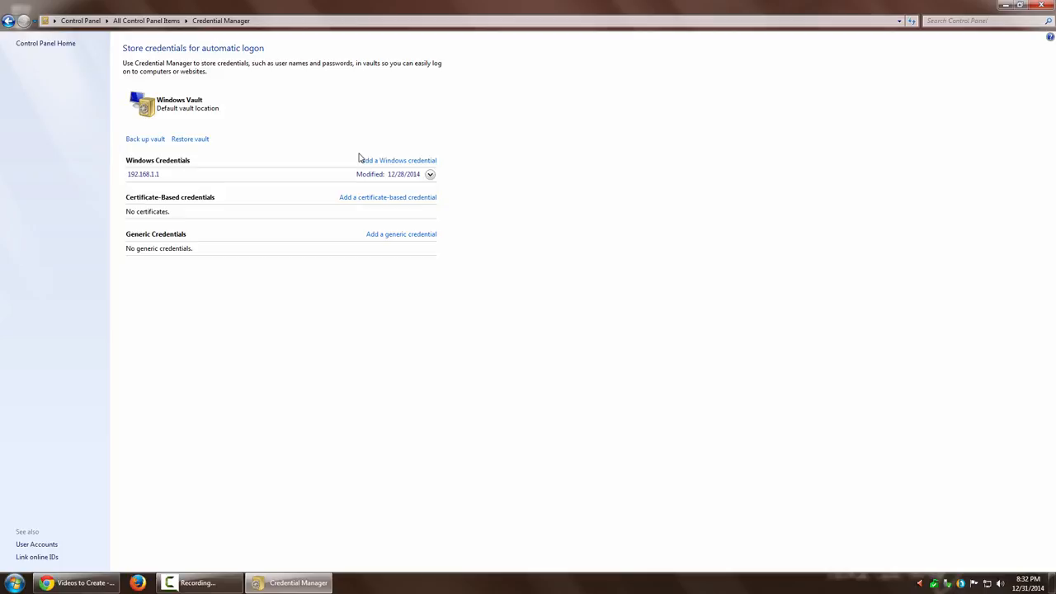
mouse_move(271, 185)
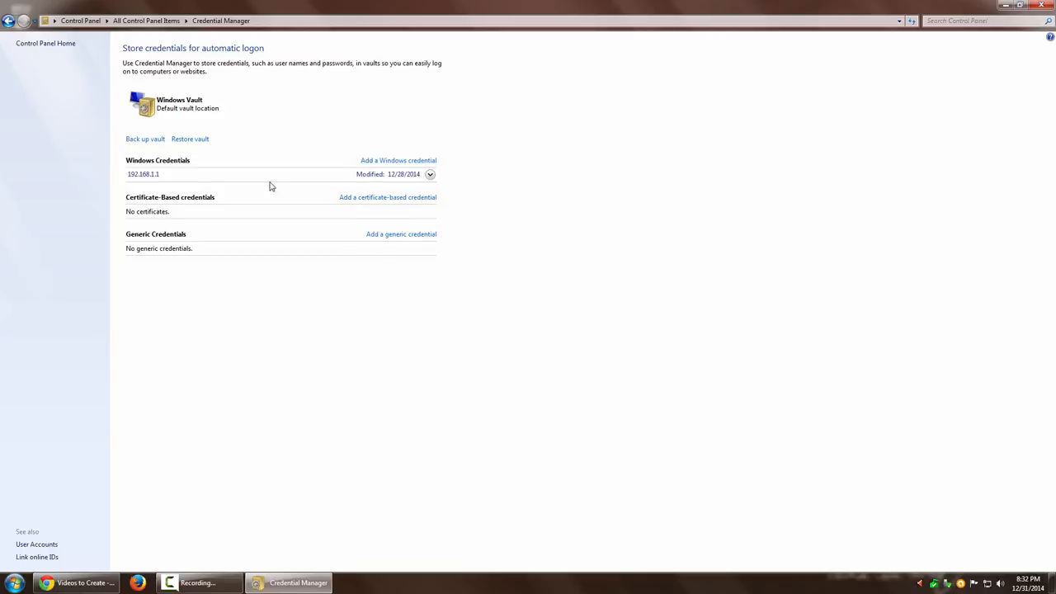
mouse_move(152, 260)
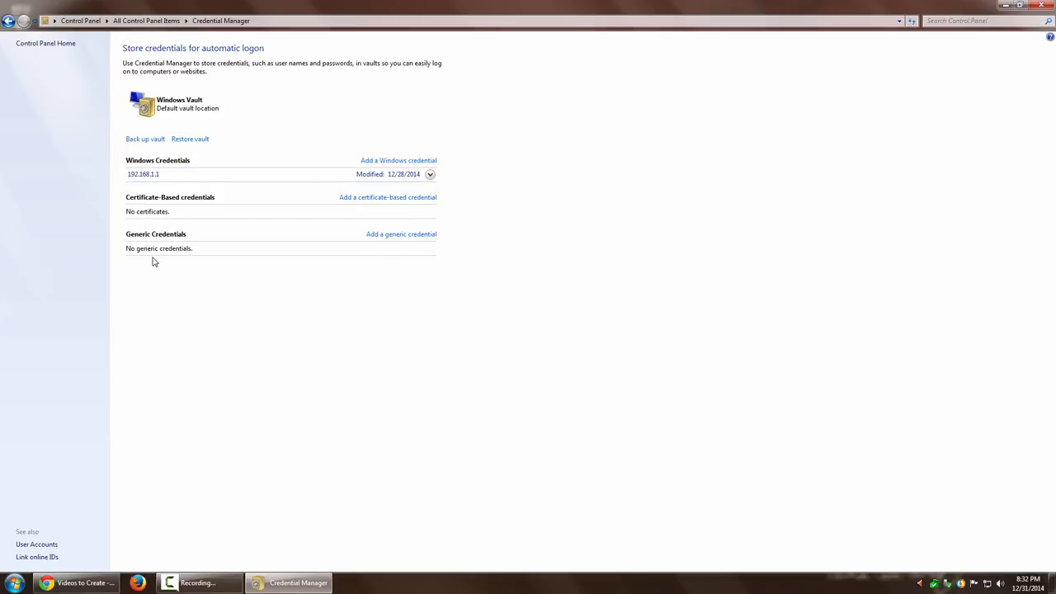
mouse_move(194, 291)
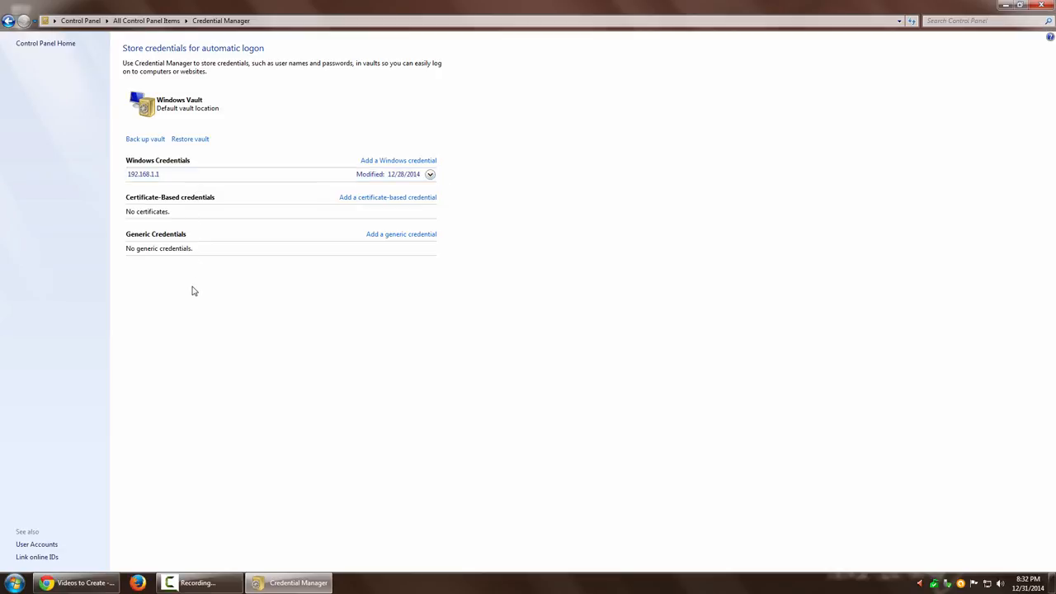
left_click(428, 175)
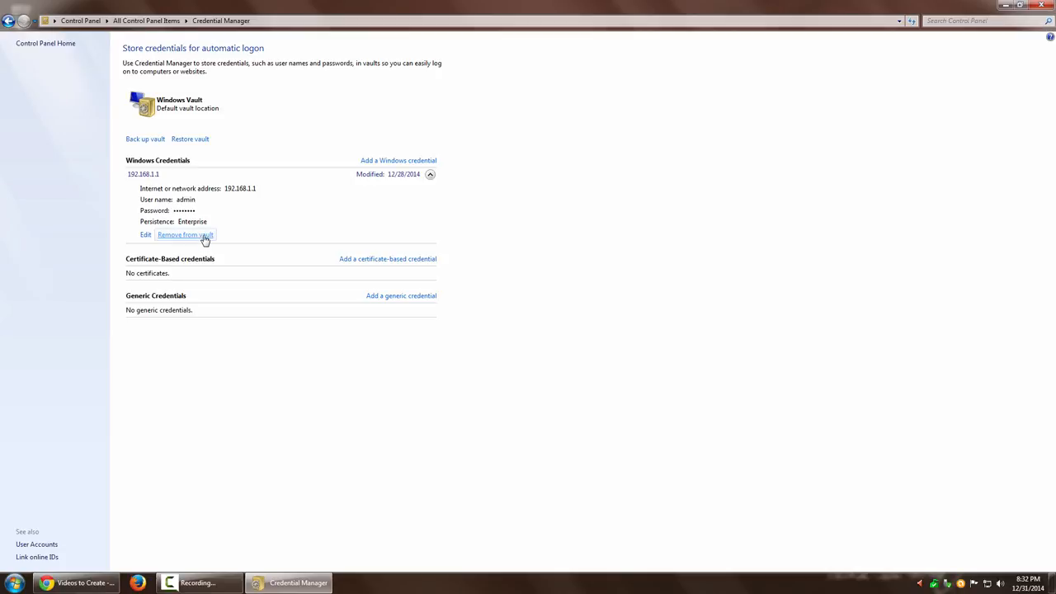
left_click(134, 238)
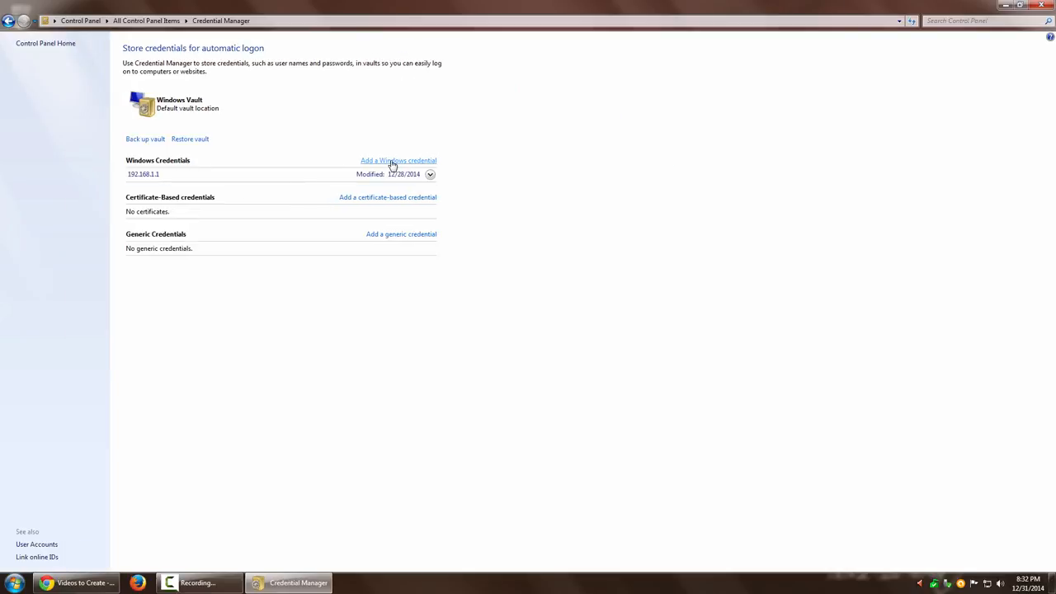
left_click(399, 160)
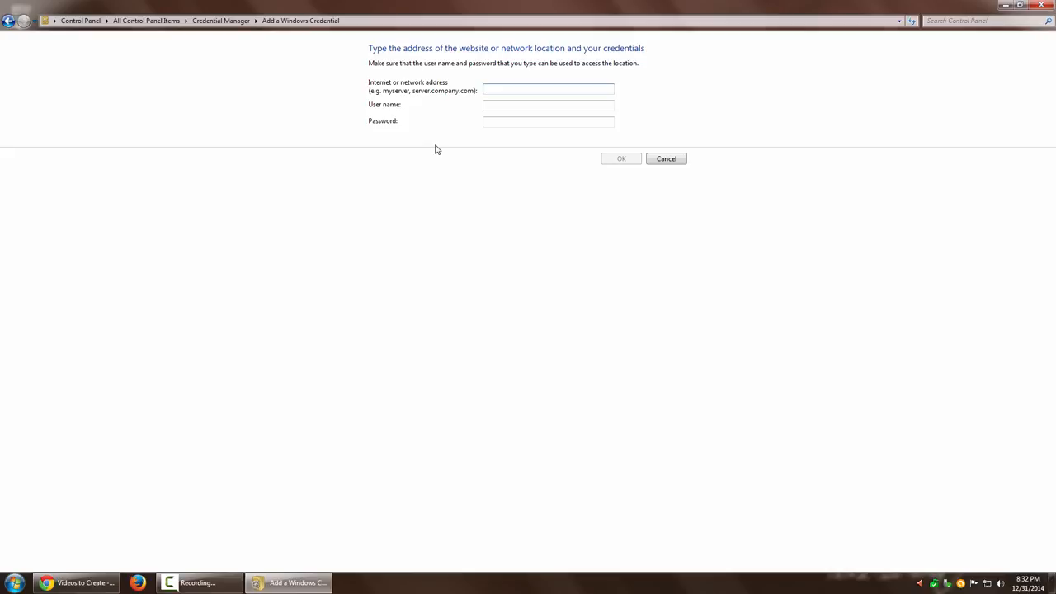
Save a Windows credential for address Deep_Laptop with user name Deep and a password
left_click(547, 89)
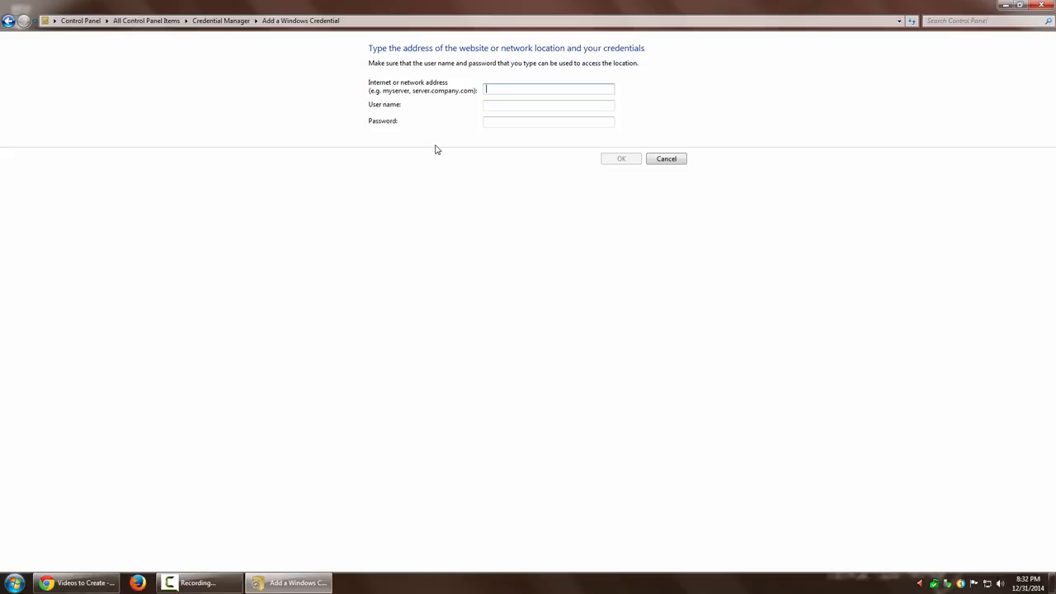
type("Deep_")
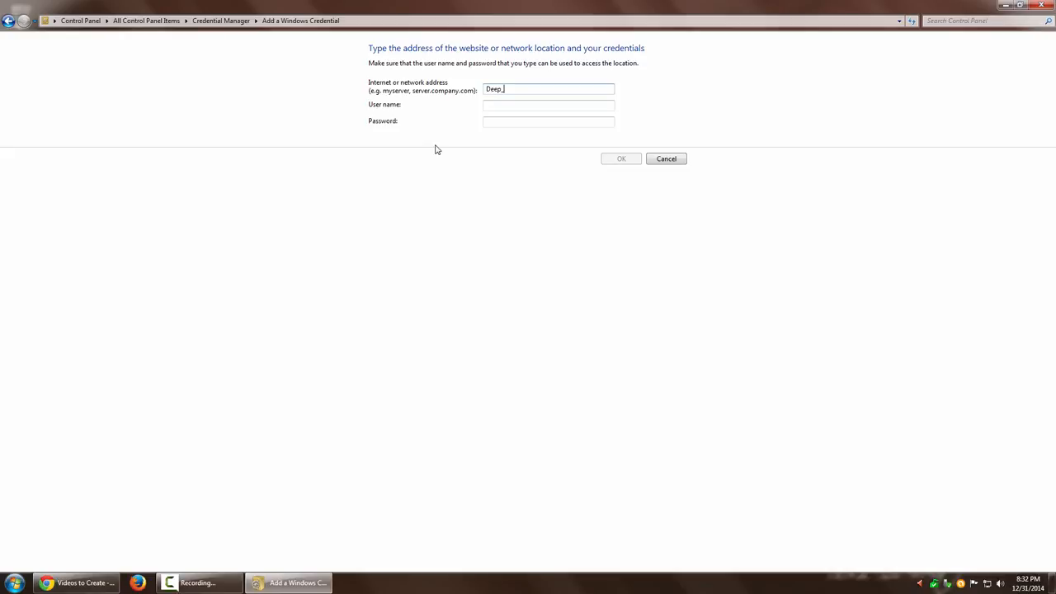
type("ad")
left_click(547, 103)
type("D")
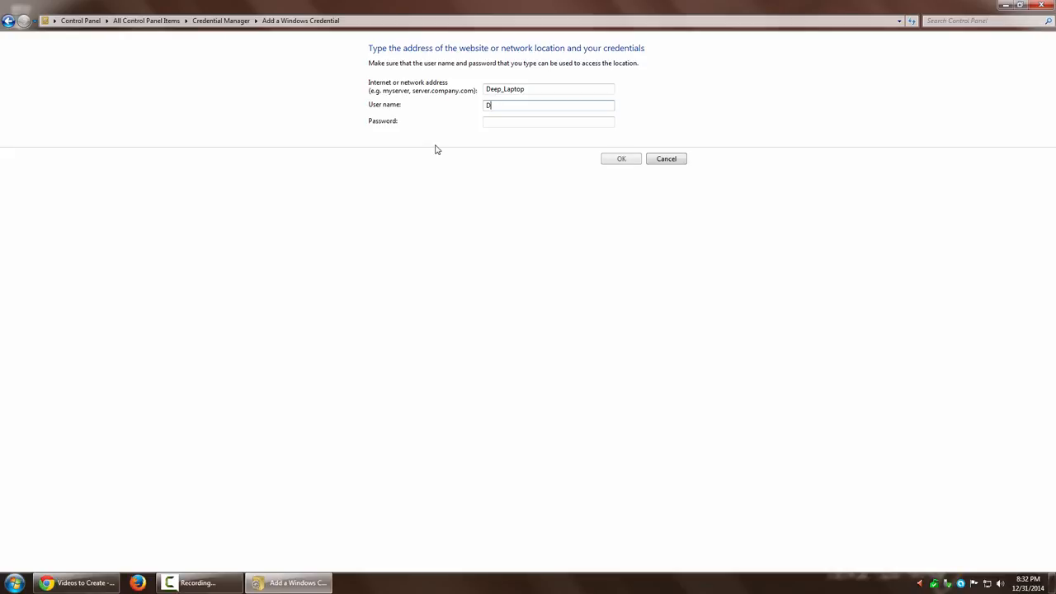
type("eep")
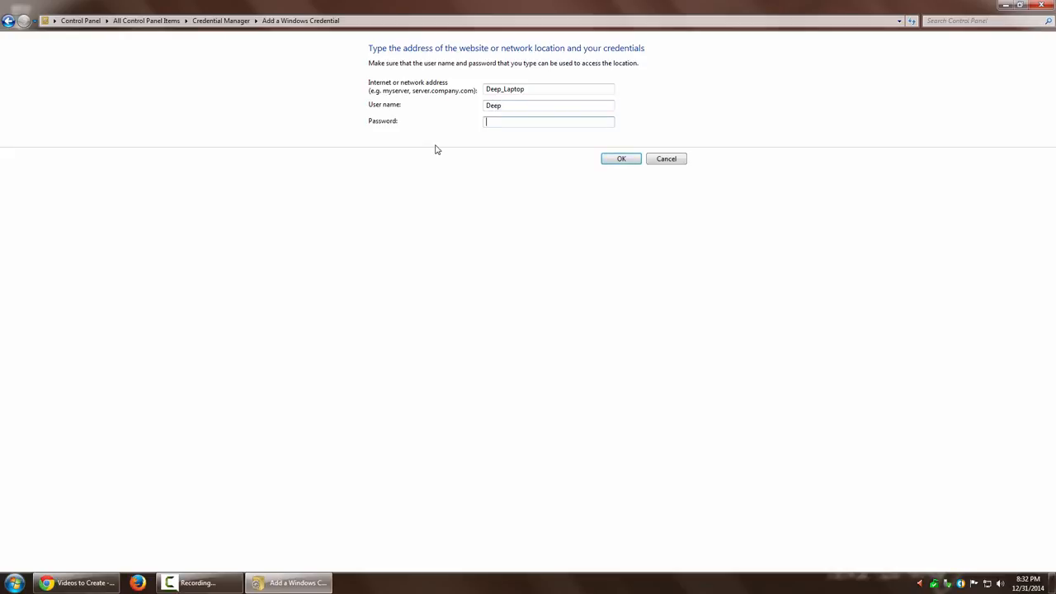
type("••")
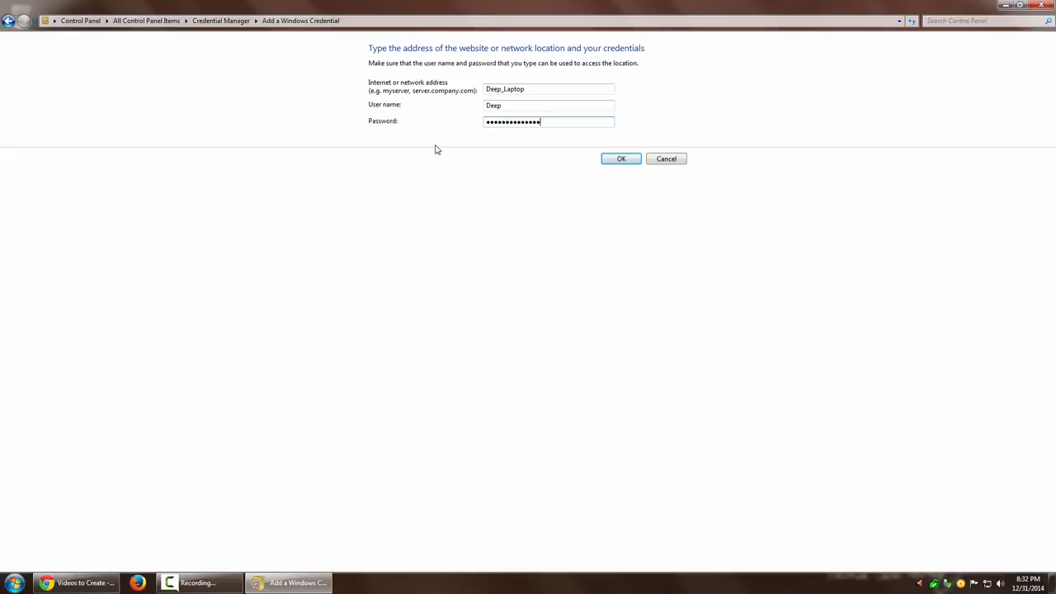
left_click(620, 158)
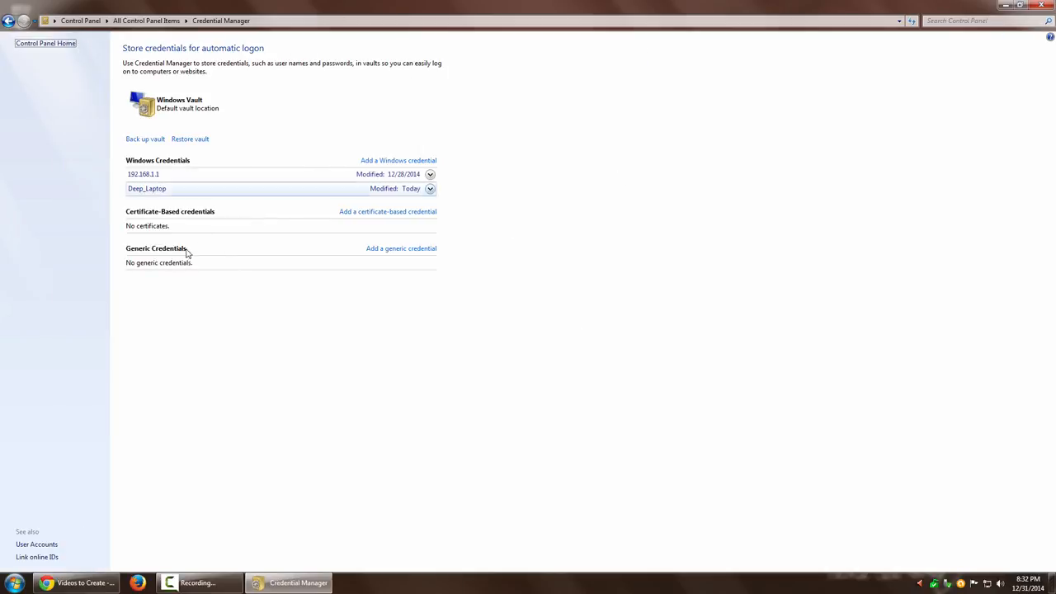
mouse_move(389, 234)
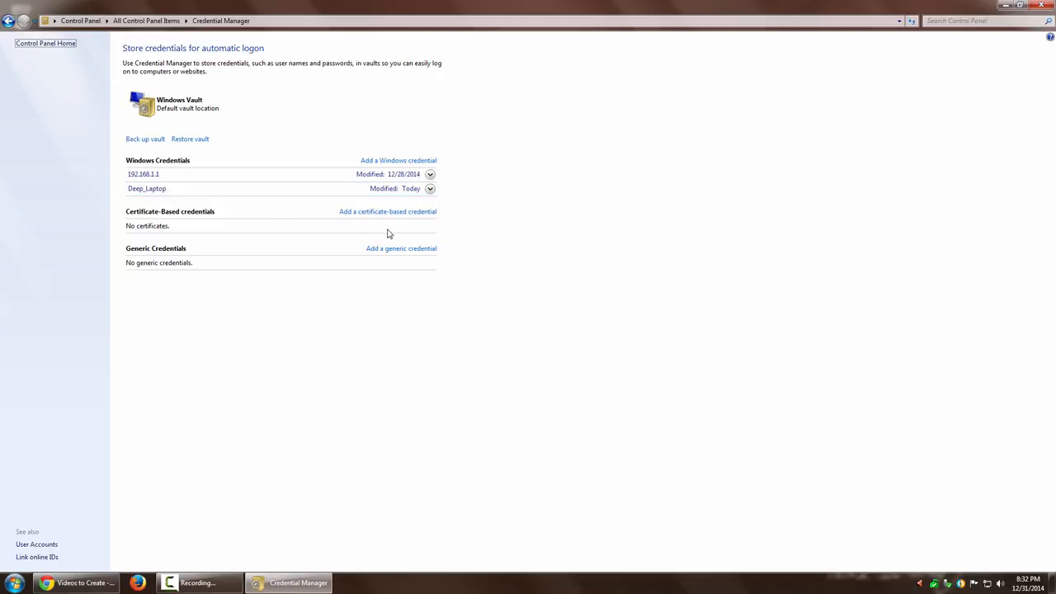
mouse_move(493, 292)
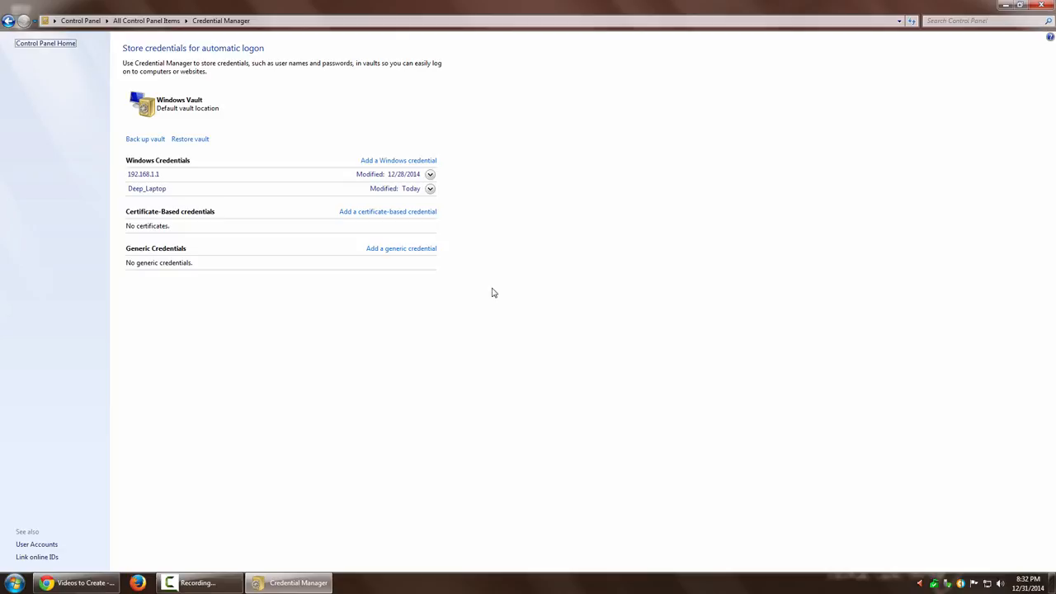
Remove the Deep_Laptop credential from the vault and confirm the deletion
left_click(429, 188)
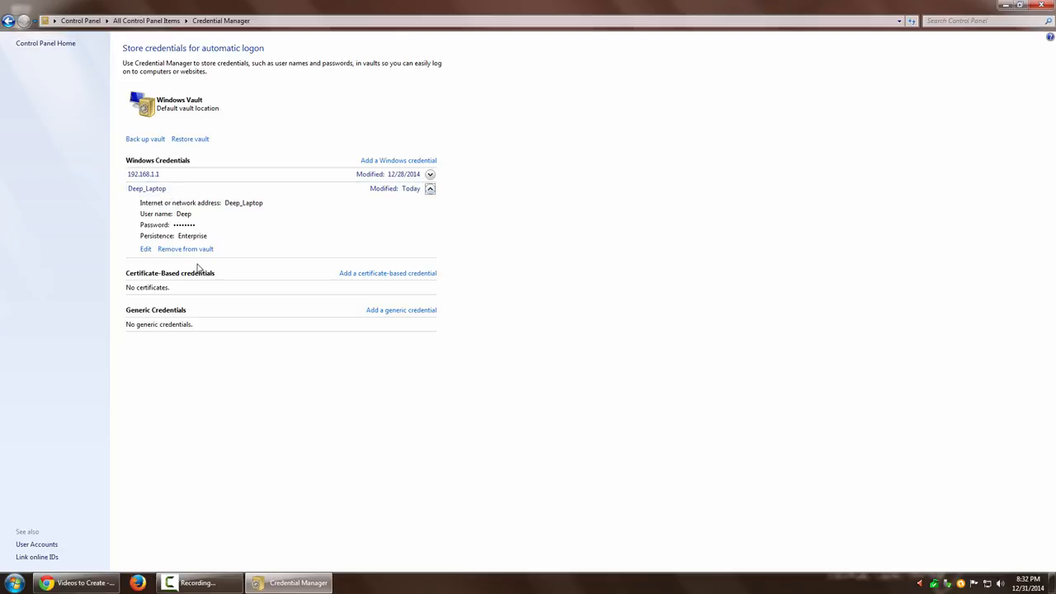
mouse_move(287, 242)
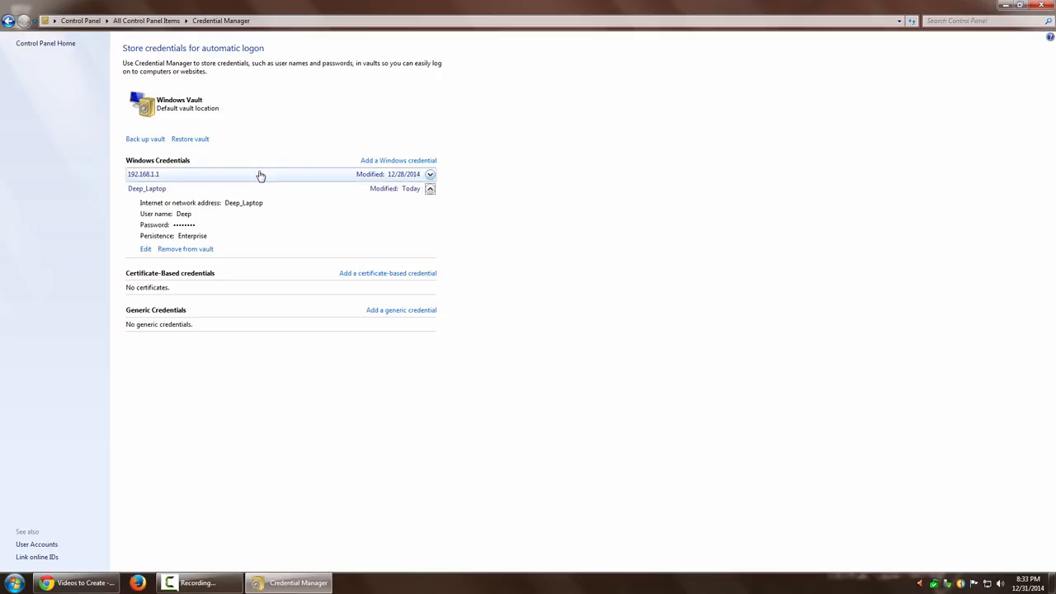
left_click(185, 247)
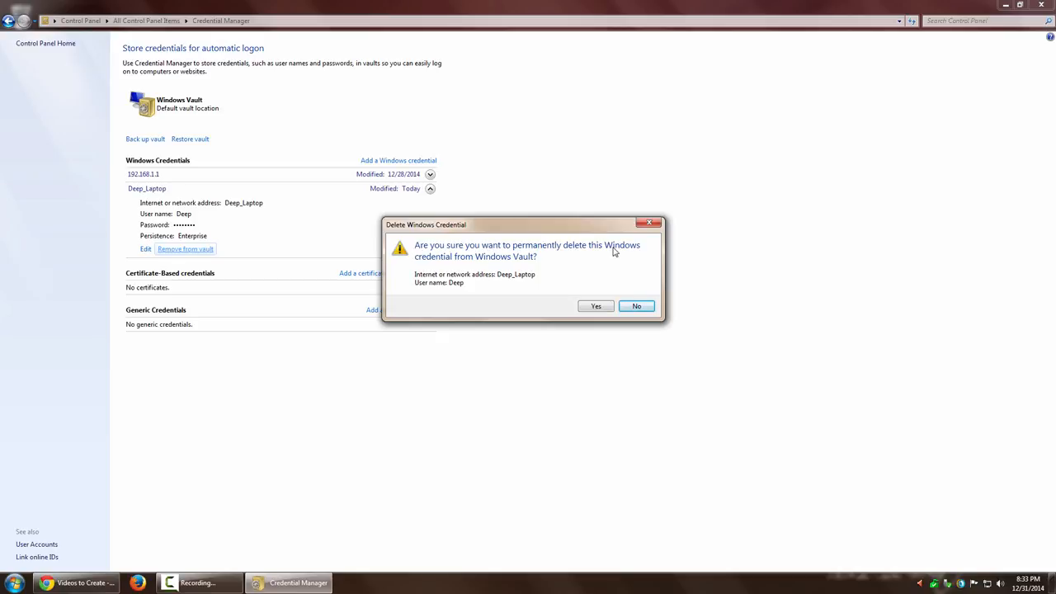
mouse_move(487, 261)
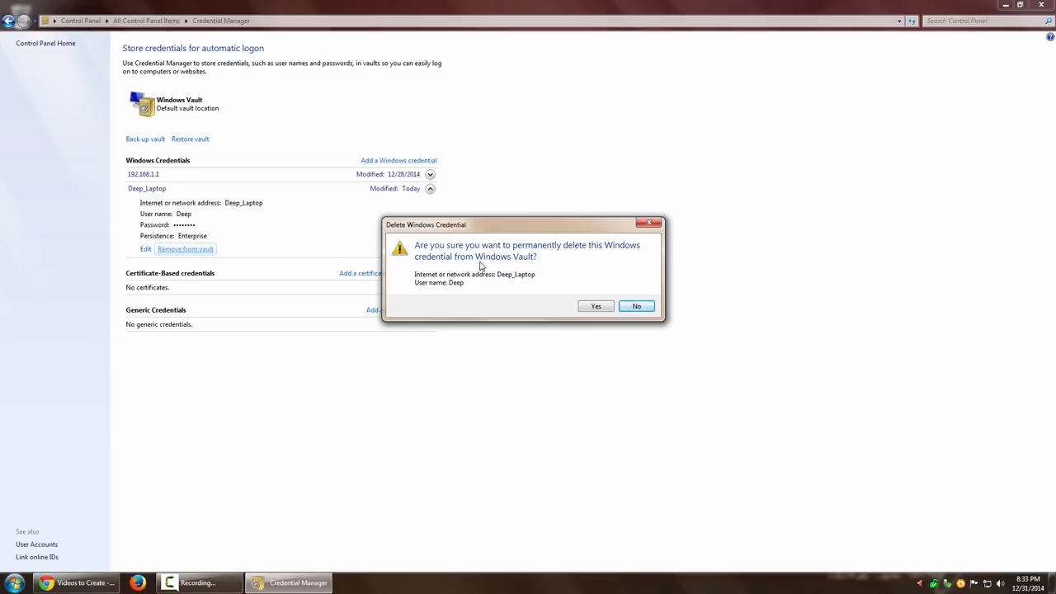
left_click(596, 305)
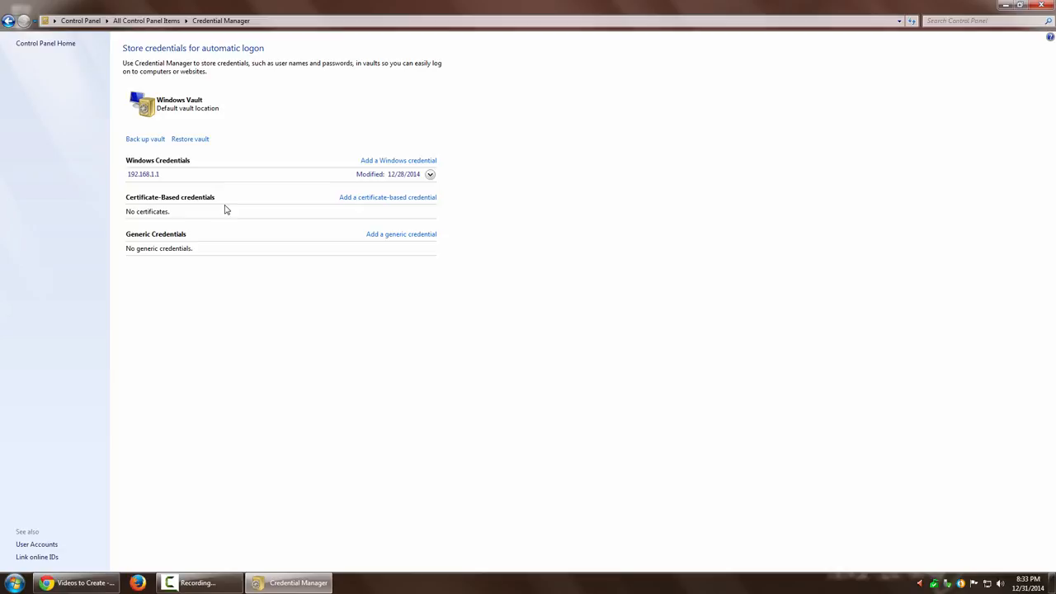
mouse_move(293, 353)
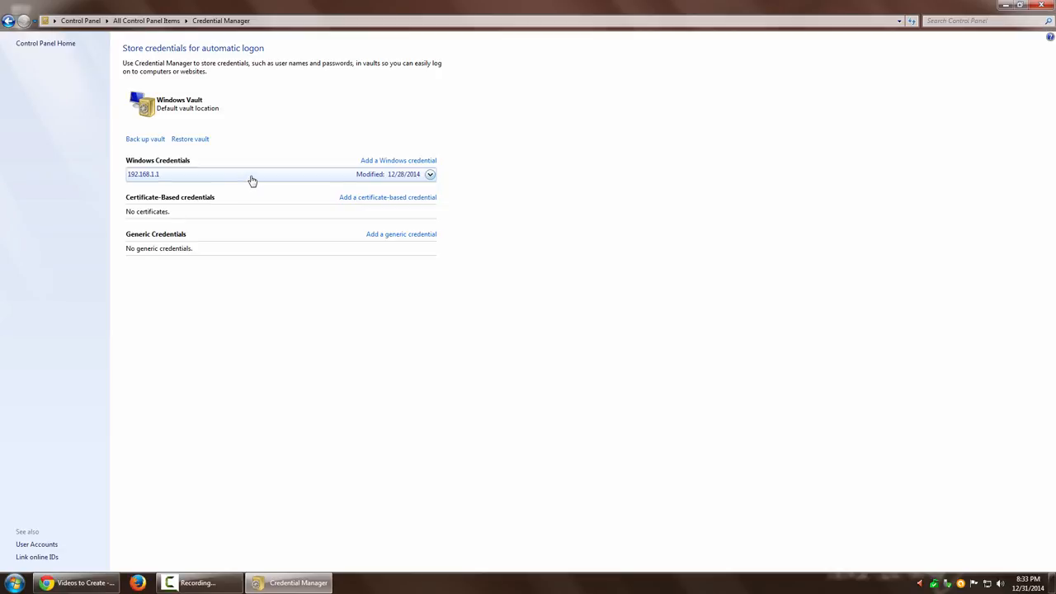
mouse_move(272, 353)
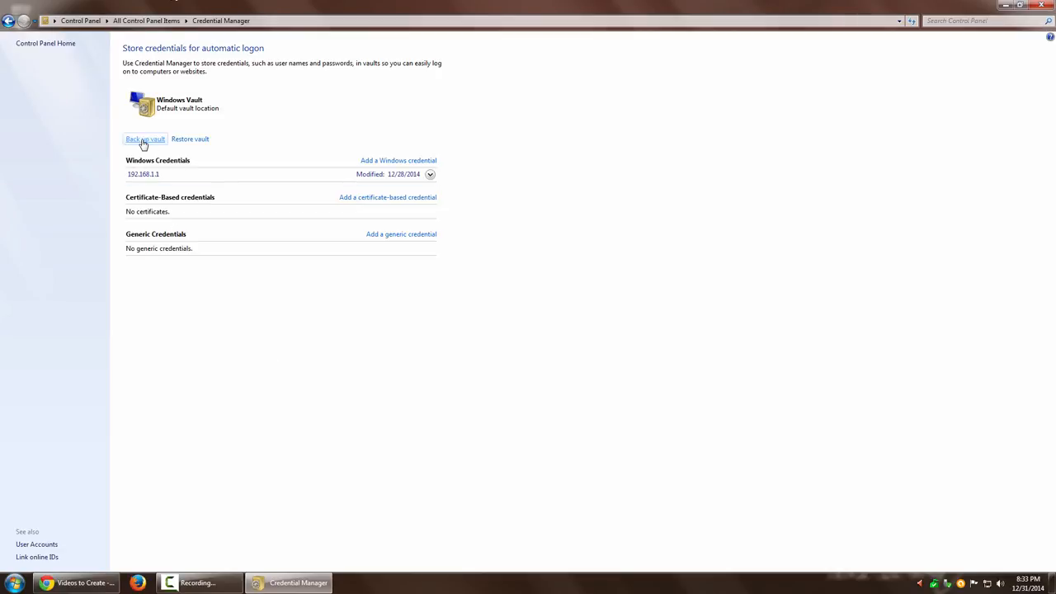
mouse_move(152, 146)
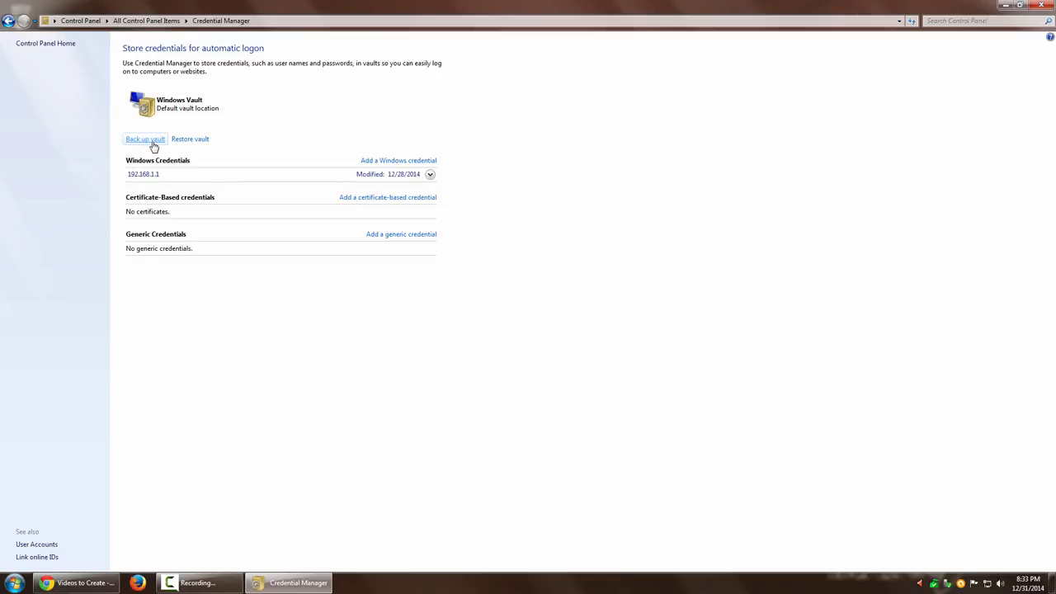
Back up the vault to the Desktop as MyVault and continue to the Secure Desktop prompt
left_click(145, 139)
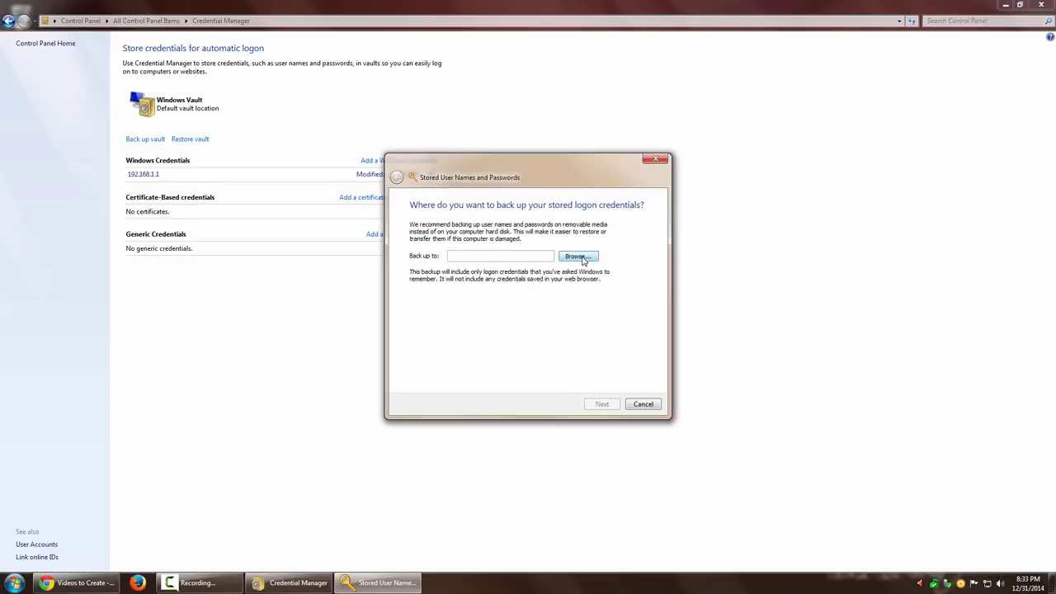
left_click(577, 256)
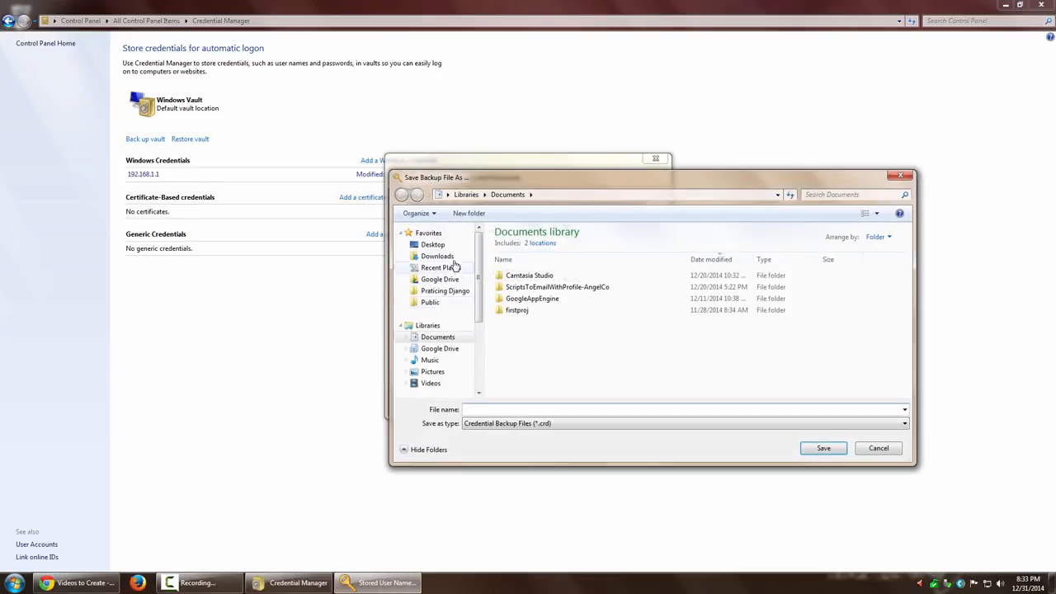
left_click(432, 244)
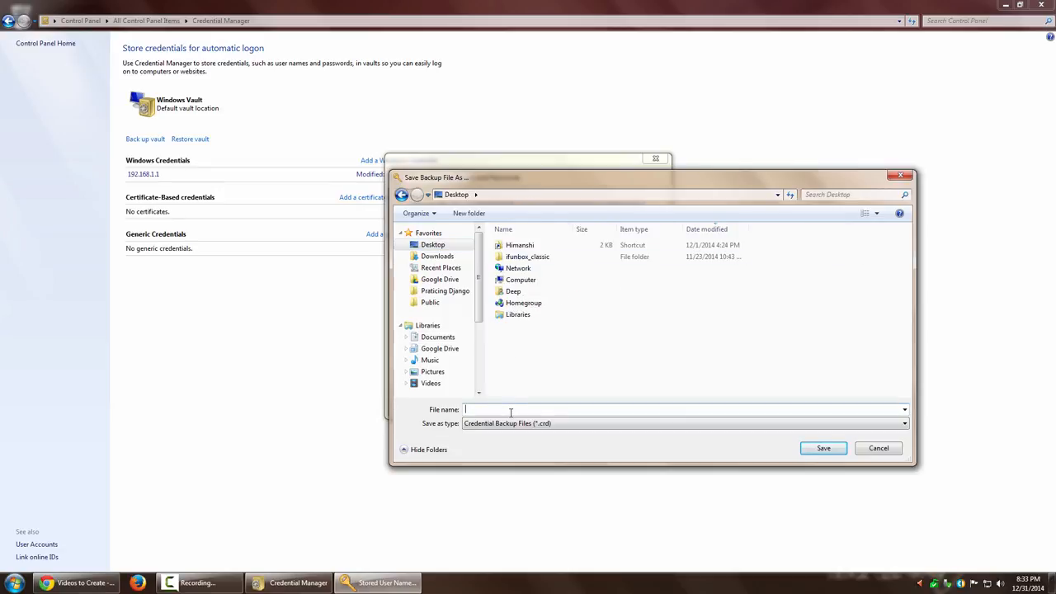
type("My")
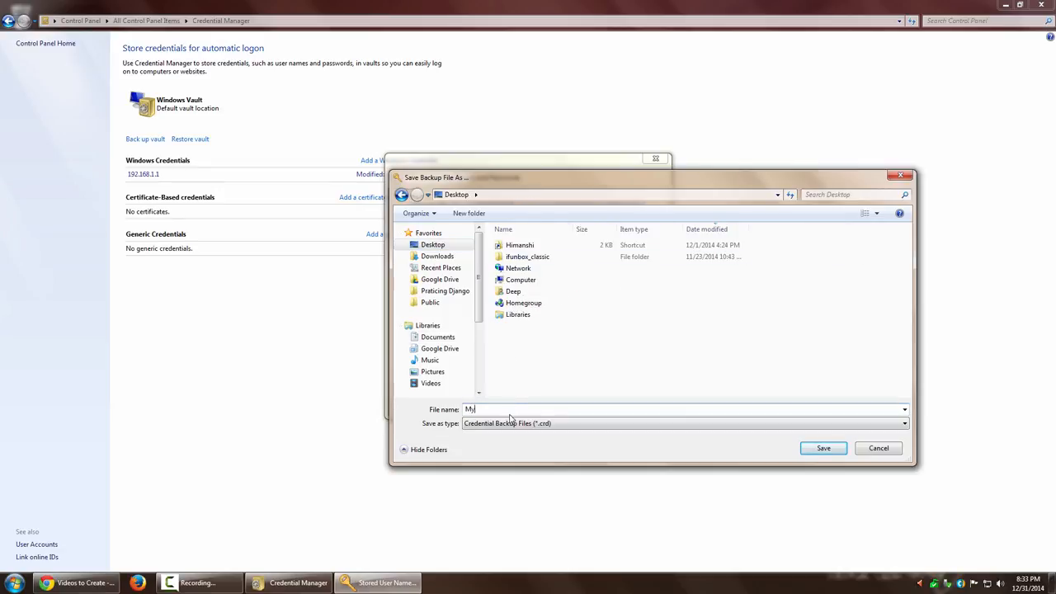
type("Vault")
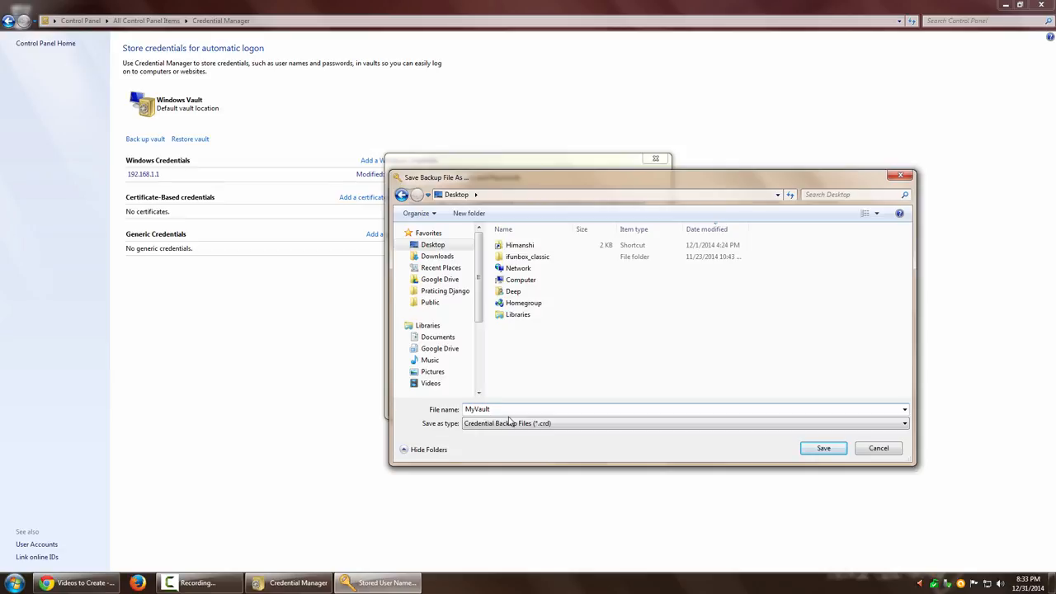
left_click(823, 449)
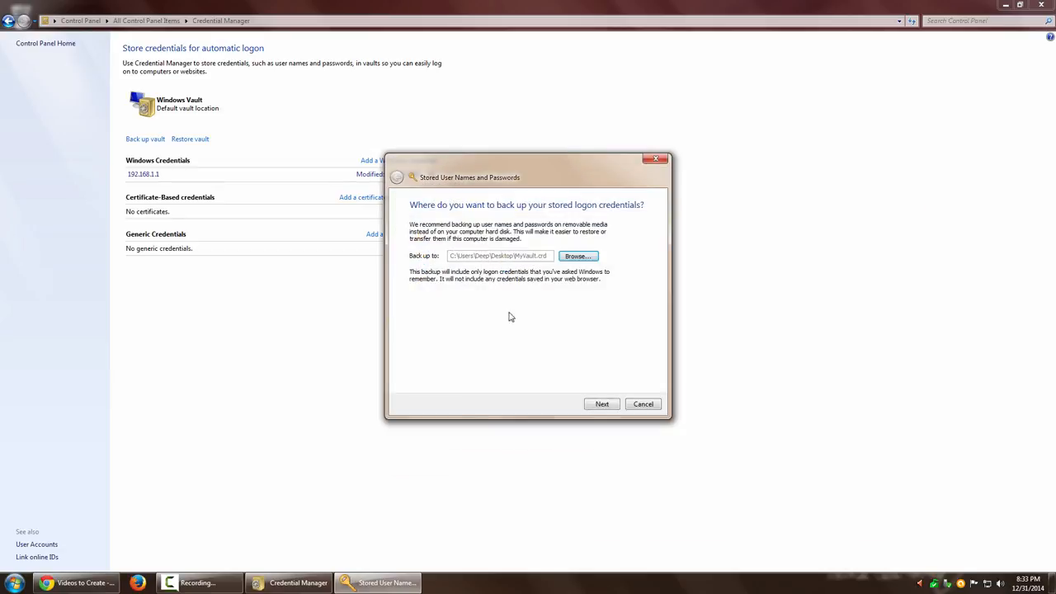
mouse_move(602, 405)
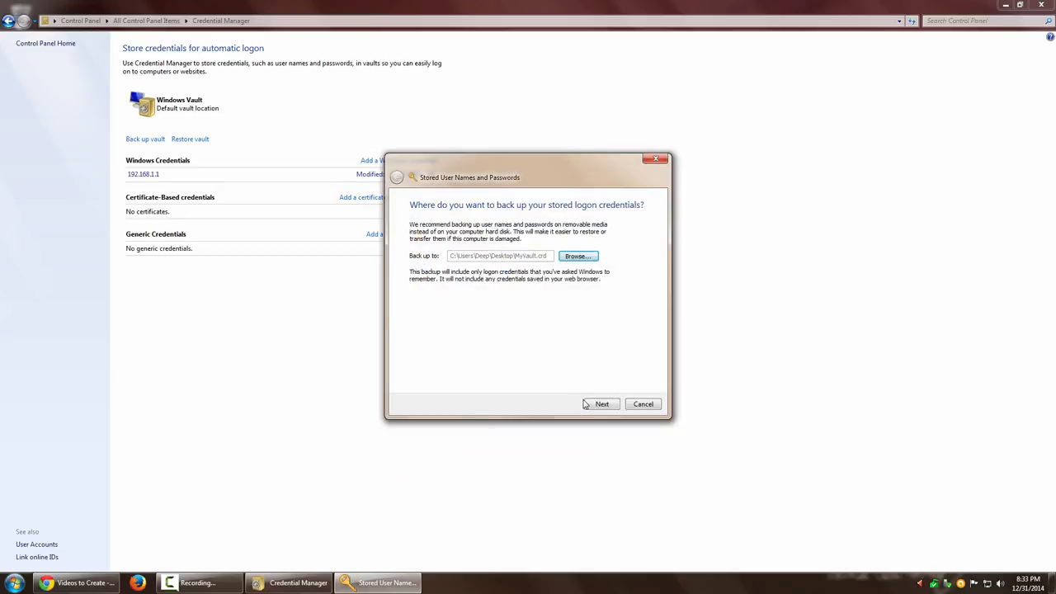
left_click(600, 402)
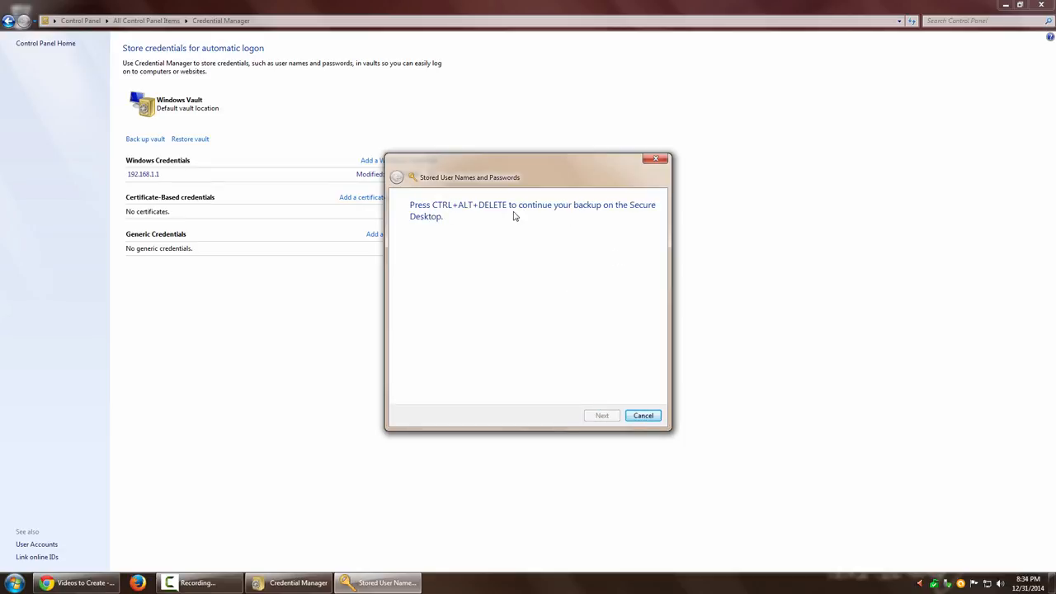
mouse_move(660, 225)
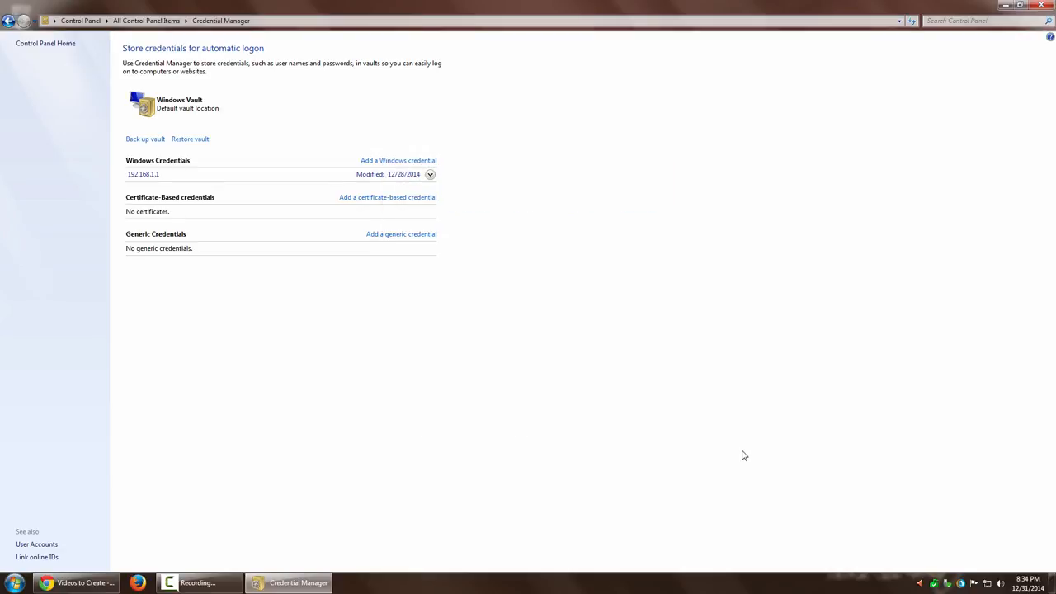
mouse_move(422, 357)
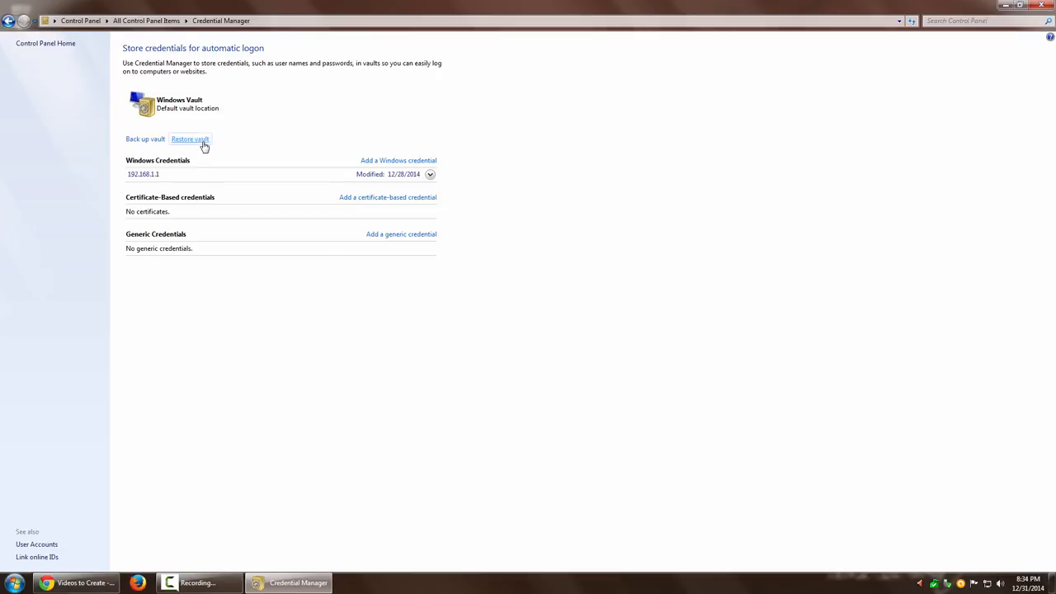
mouse_move(518, 310)
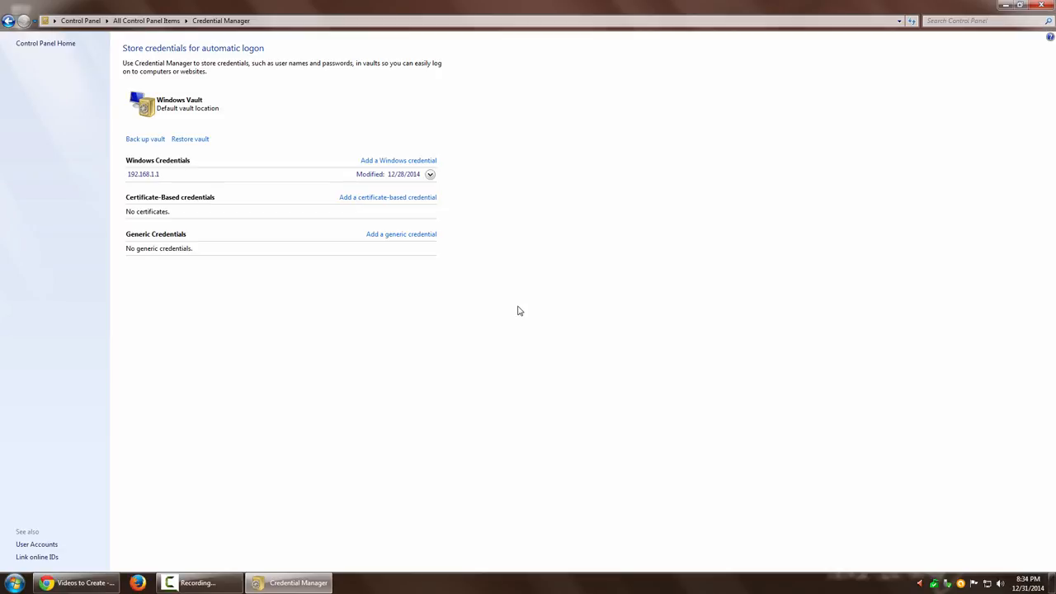
mouse_move(1053, 584)
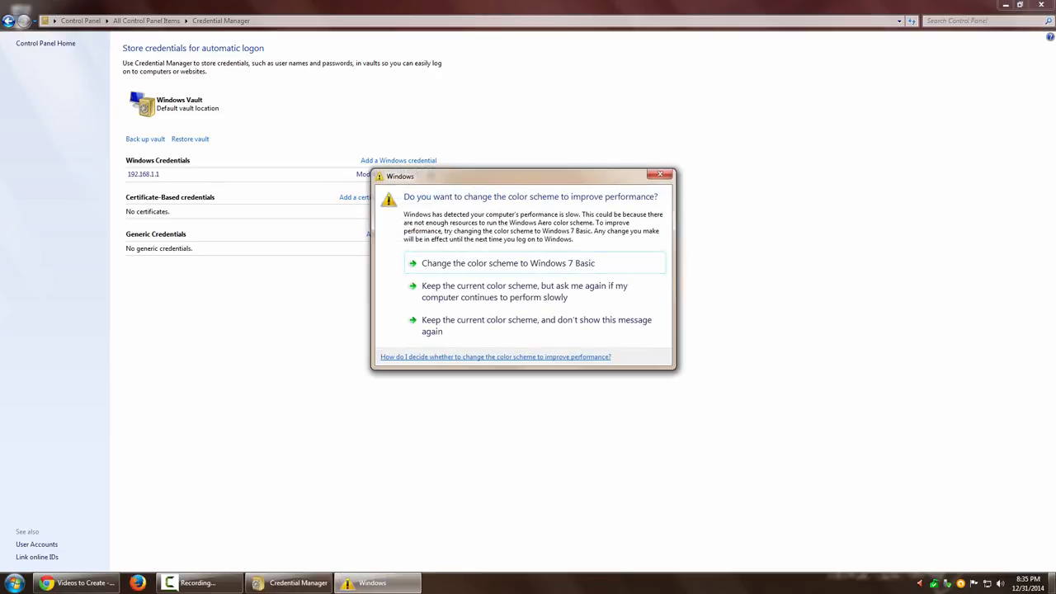
mouse_move(287, 468)
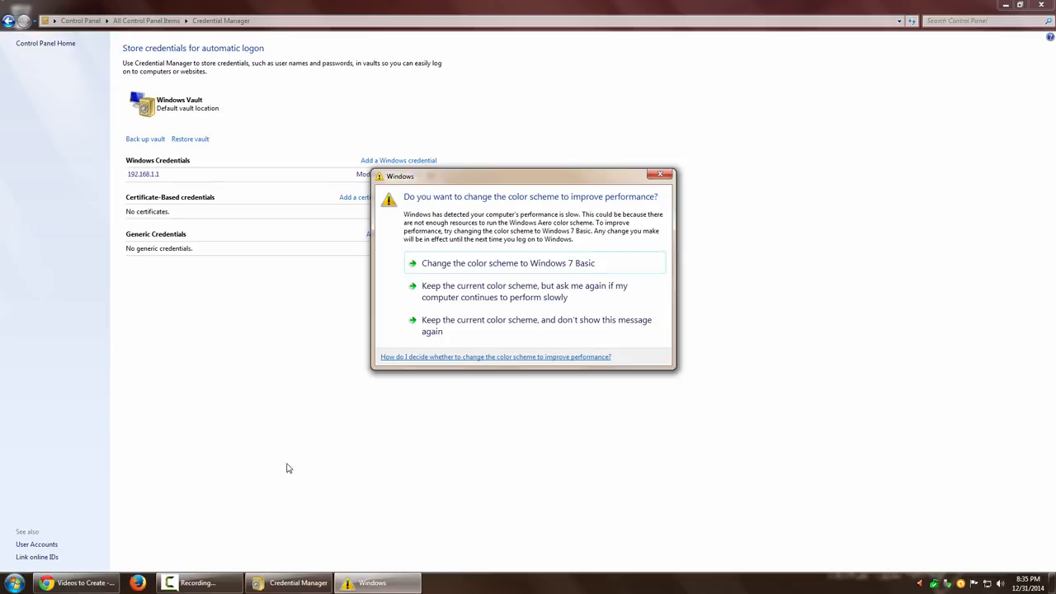